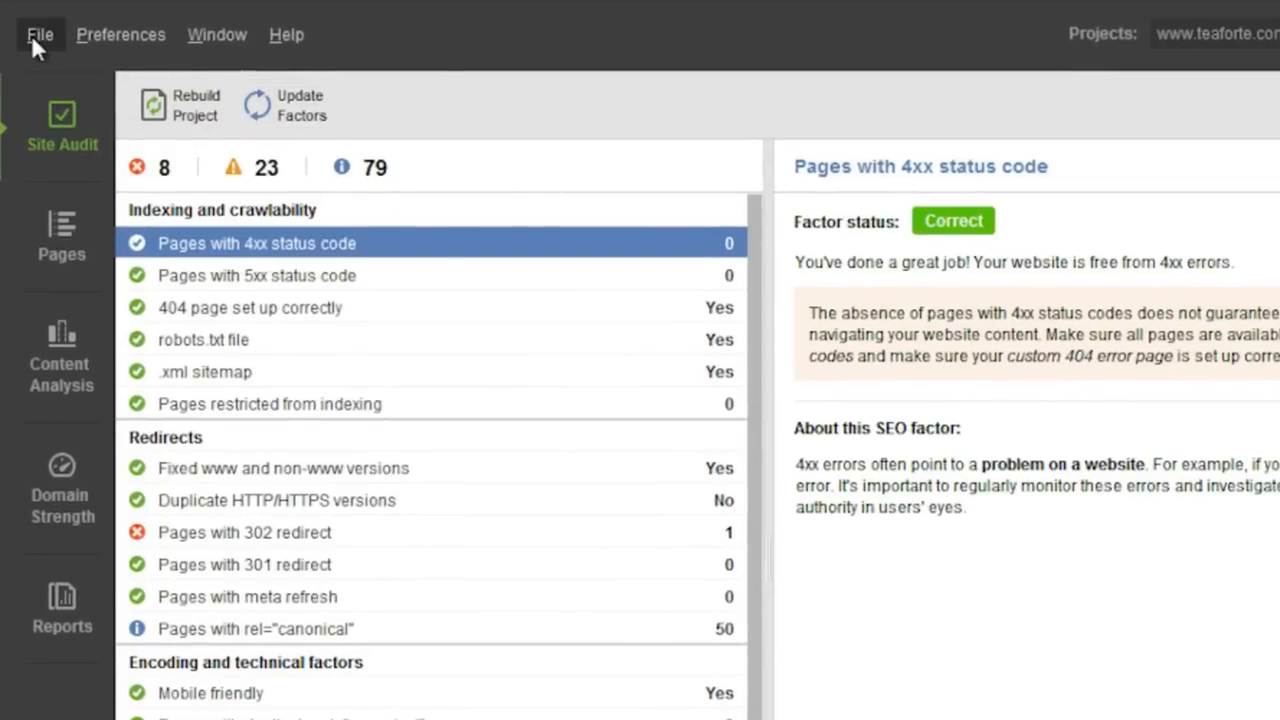
mouse_move(515, 108)
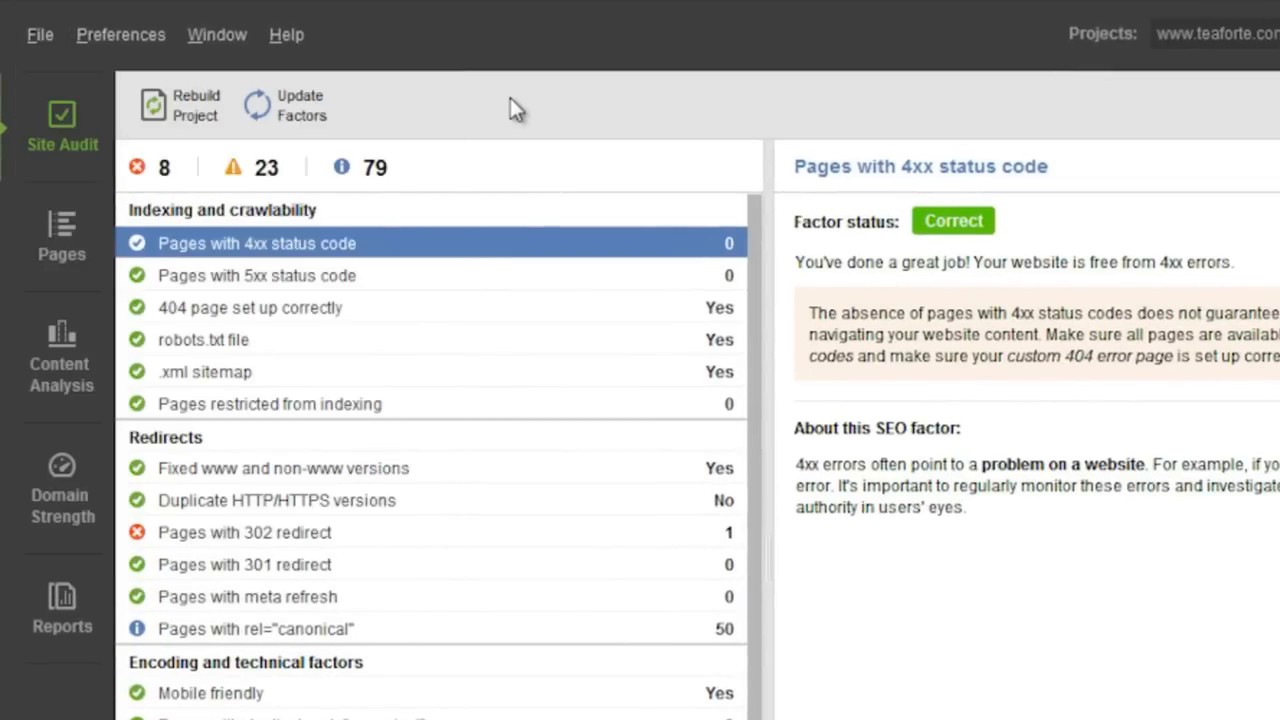
- Run Content Analysis on the herbal tea page through the wizard, reaching a 67.2% optimization score
click(62, 470)
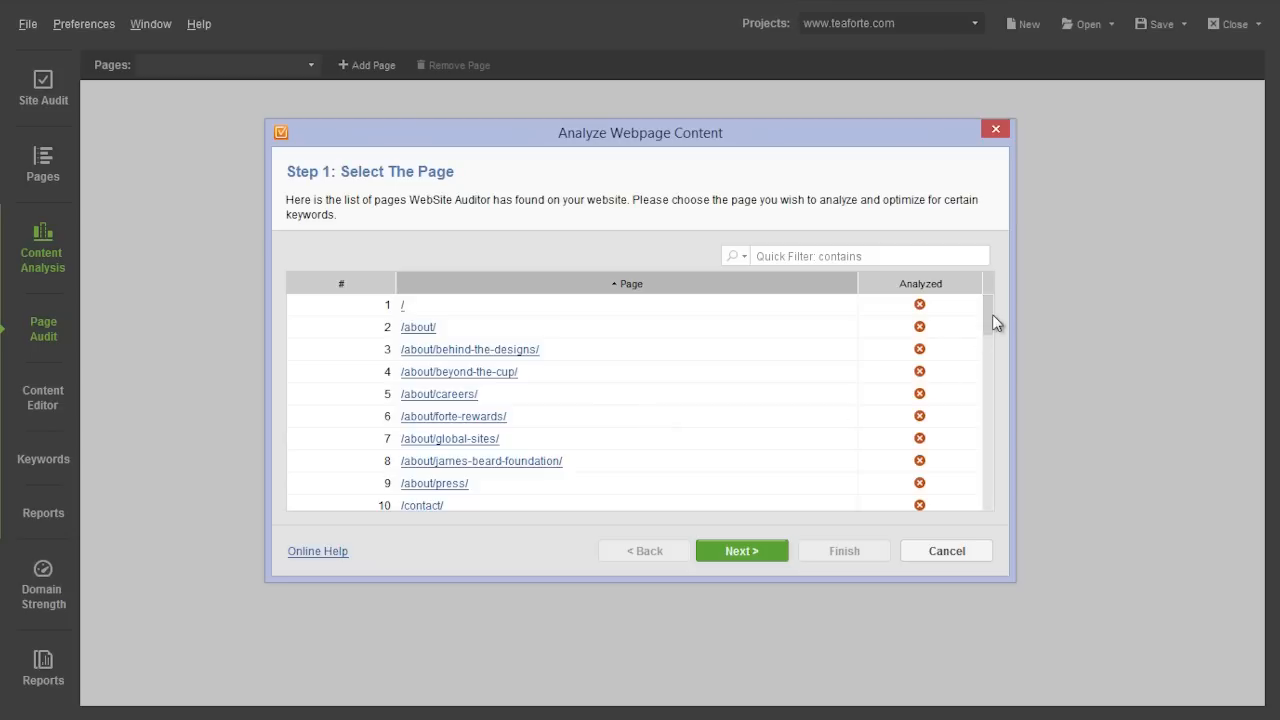
click(741, 550)
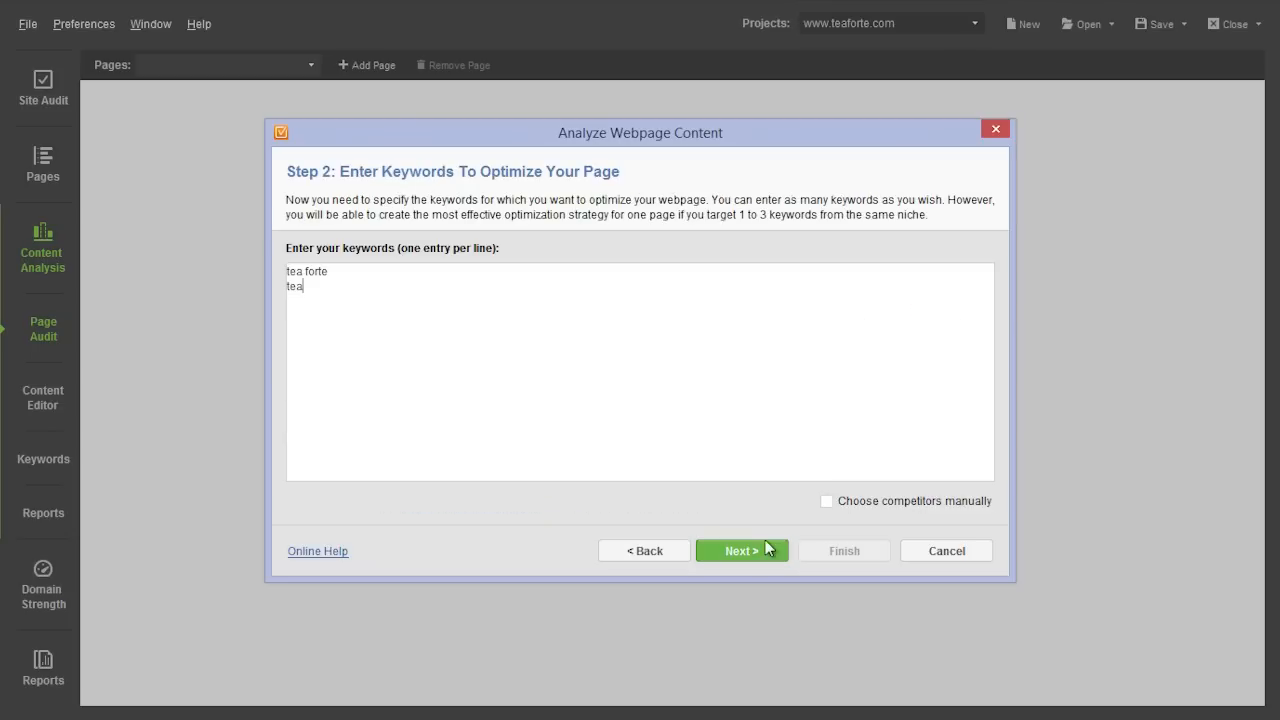
click(742, 550)
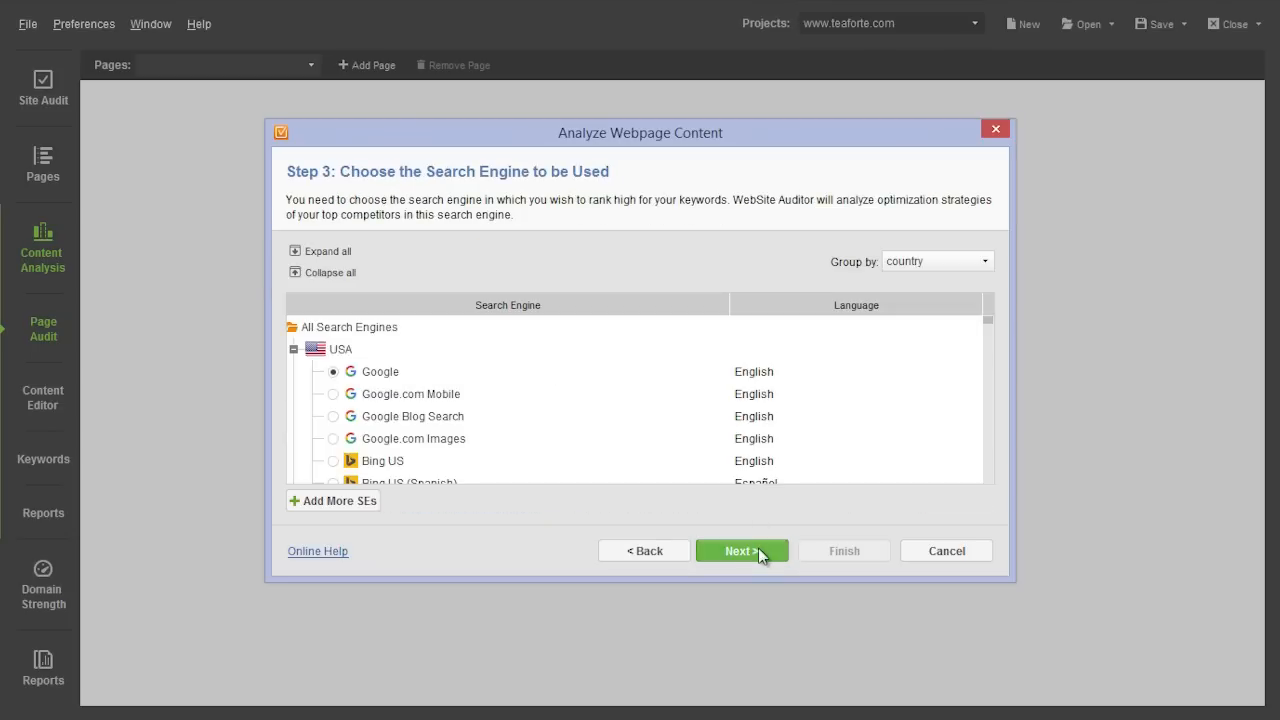
click(742, 550)
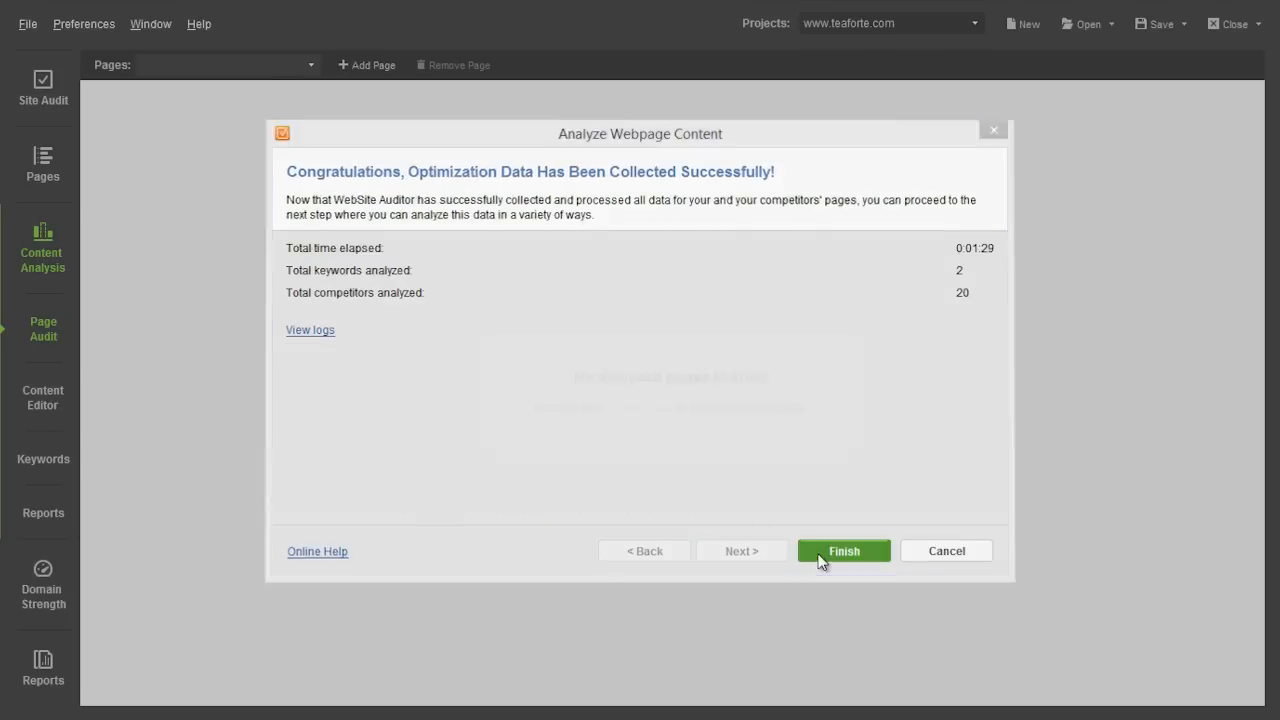
click(843, 551)
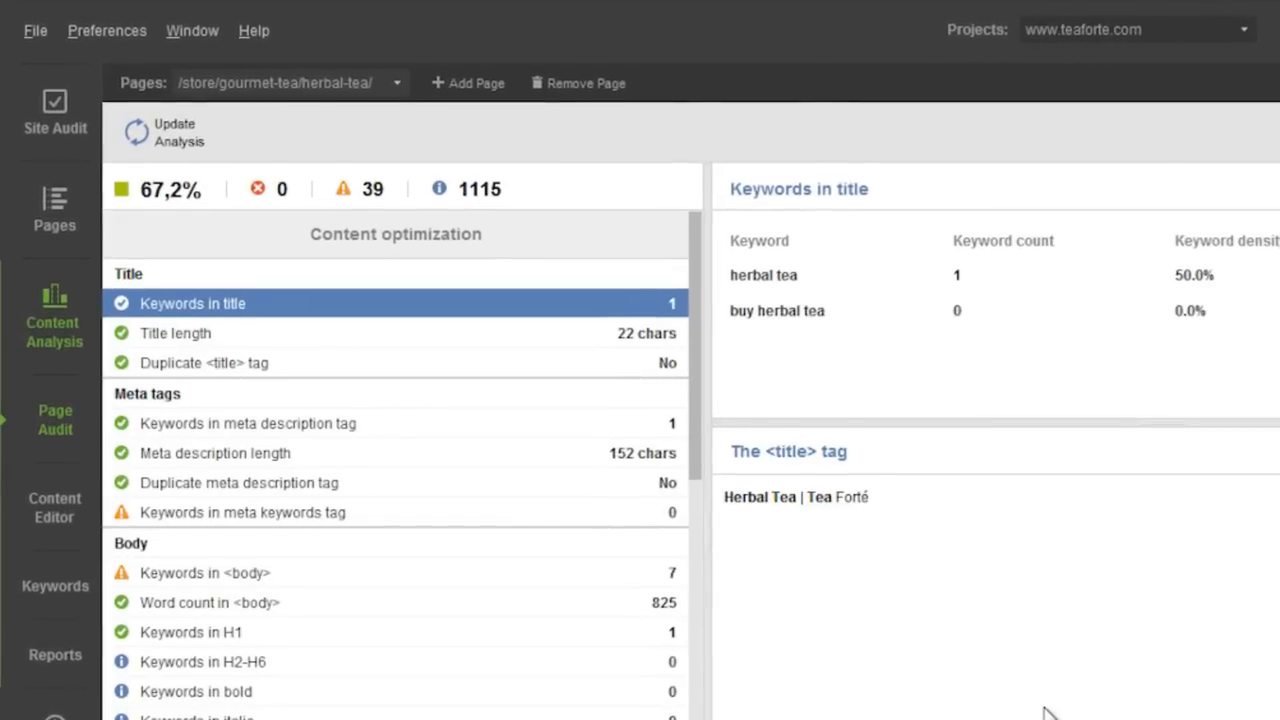
- Load the herbal tea page into Content Editor beside its 67.2% checklist
click(54, 507)
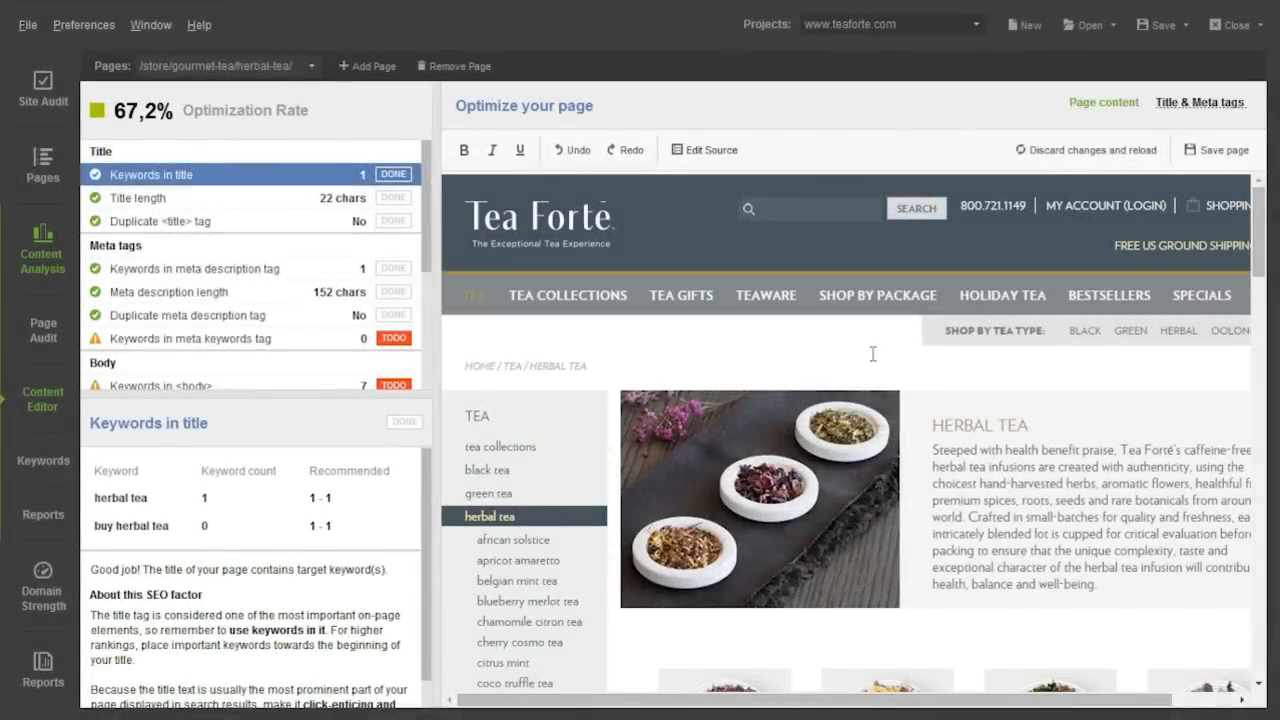
- Edit the page title to 'Herbal Tea Selection | Tea Forté', raising the rate to 68.2%
click(1199, 102)
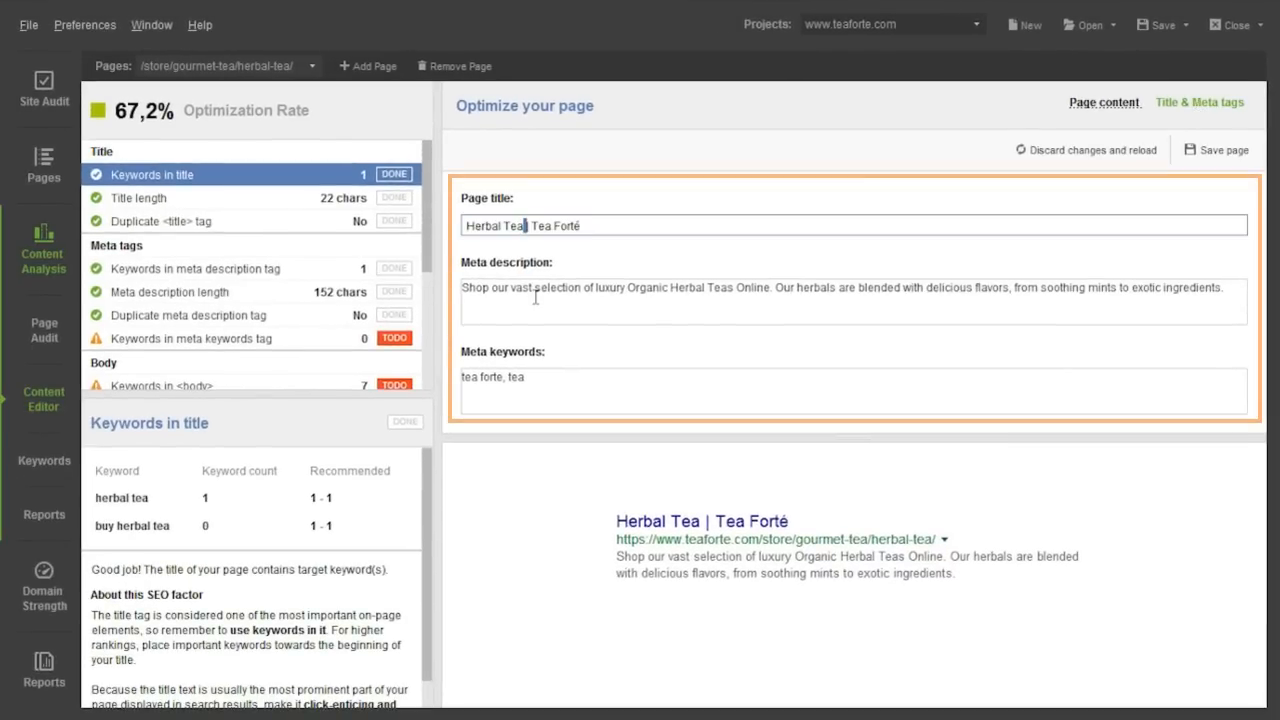
text(Se)
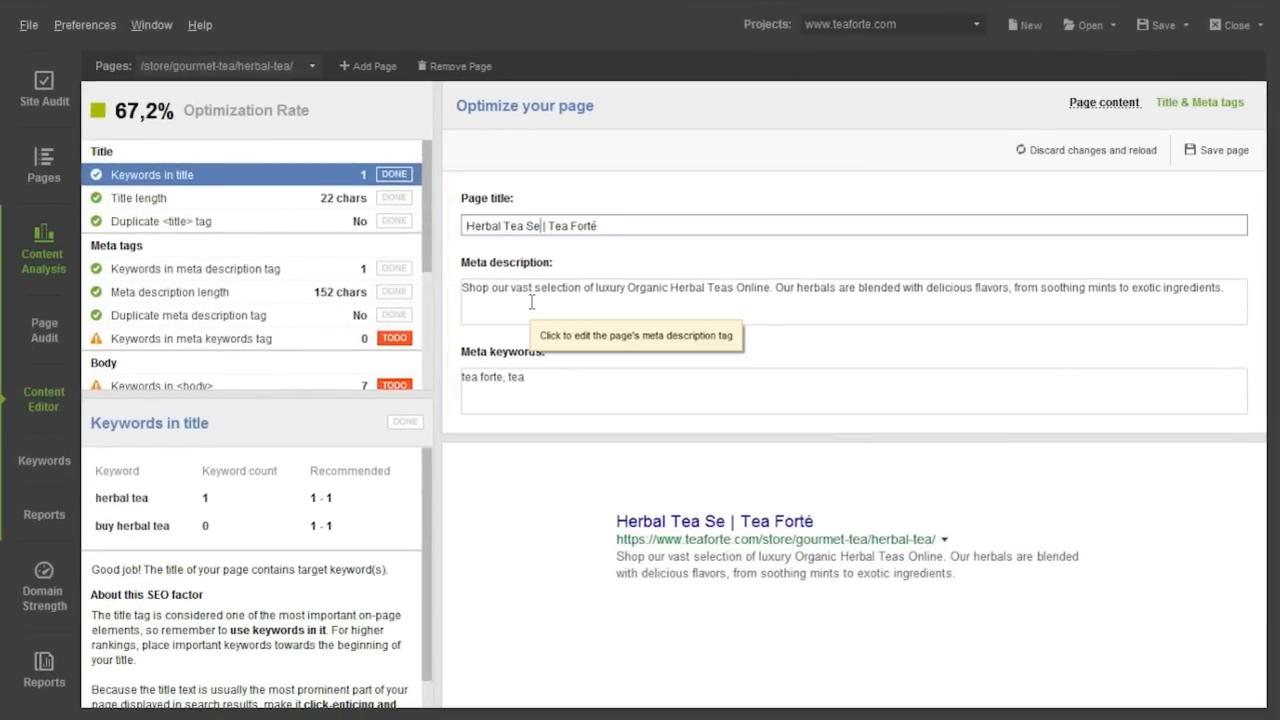
text(lection)
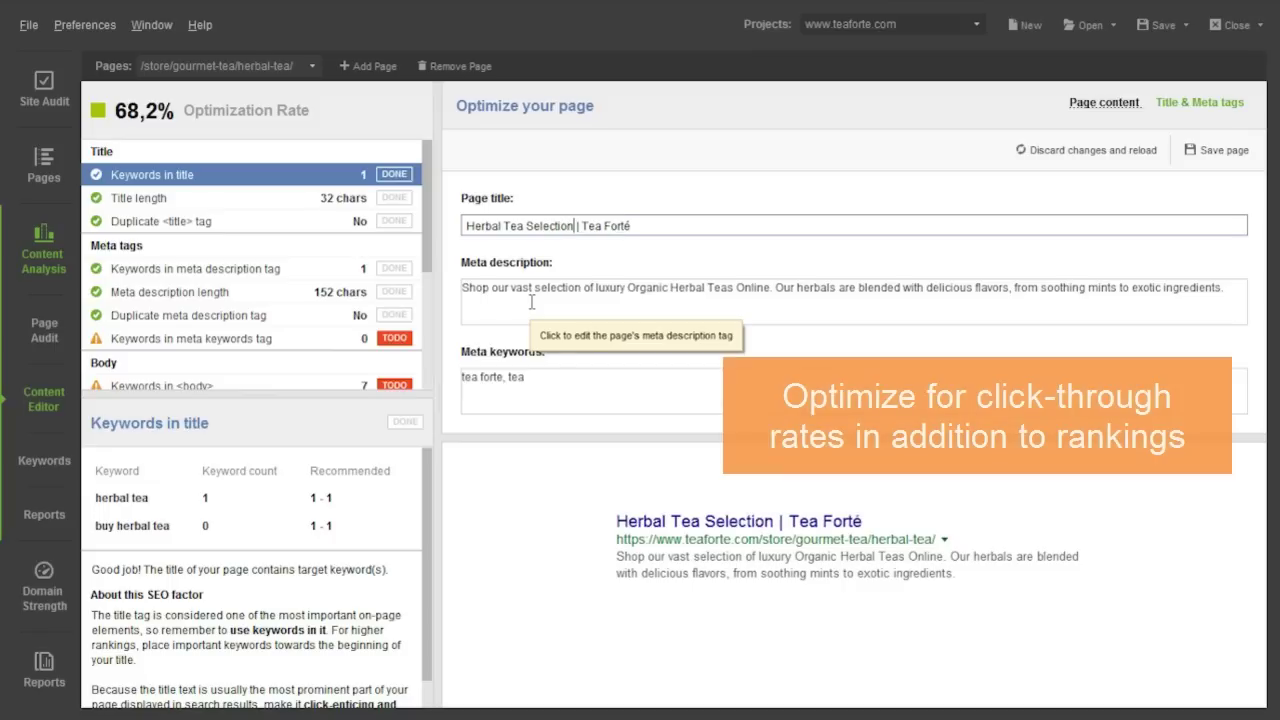
mouse_move(594, 463)
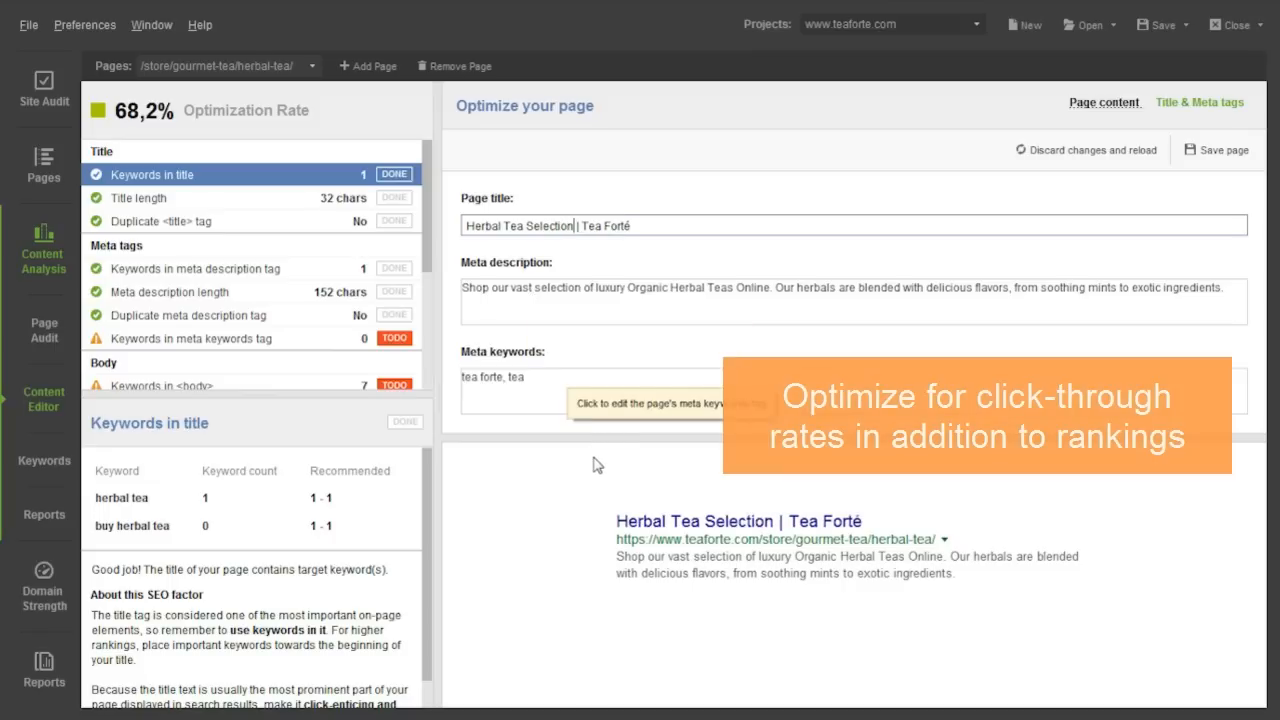
click(1103, 102)
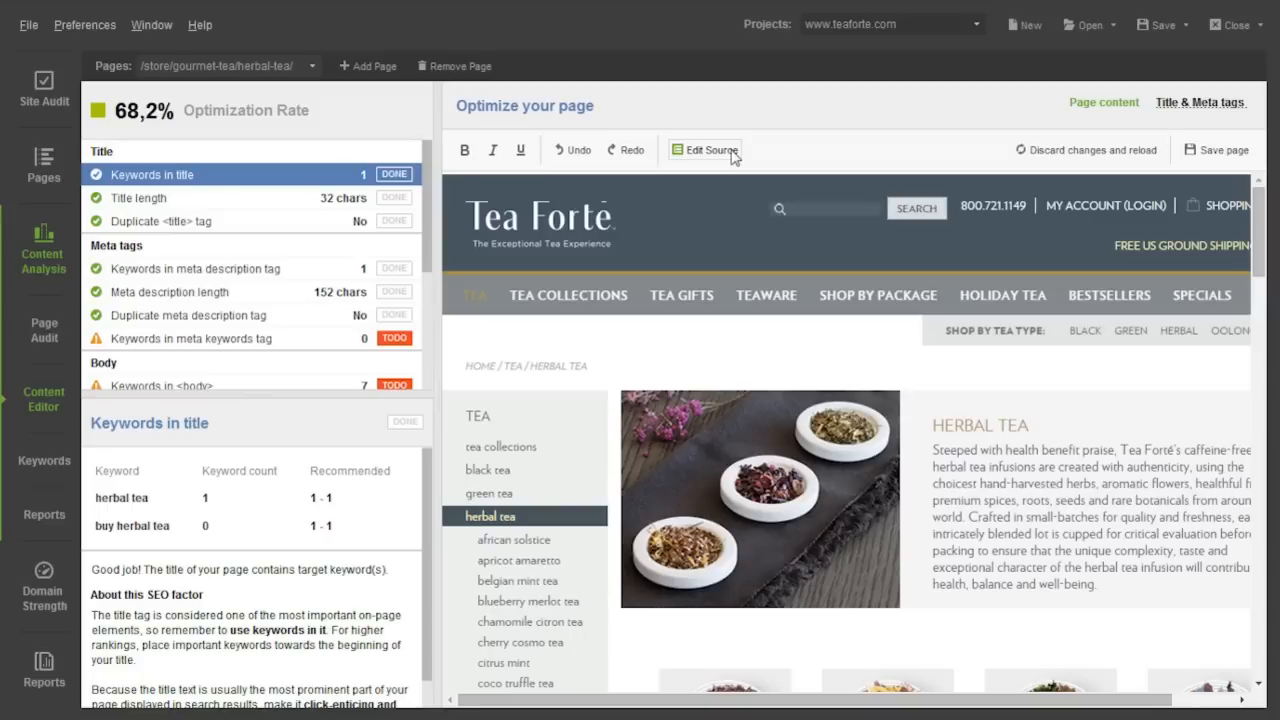
- Save the edited page as an HTML file with the suggested name in Site pages
click(704, 149)
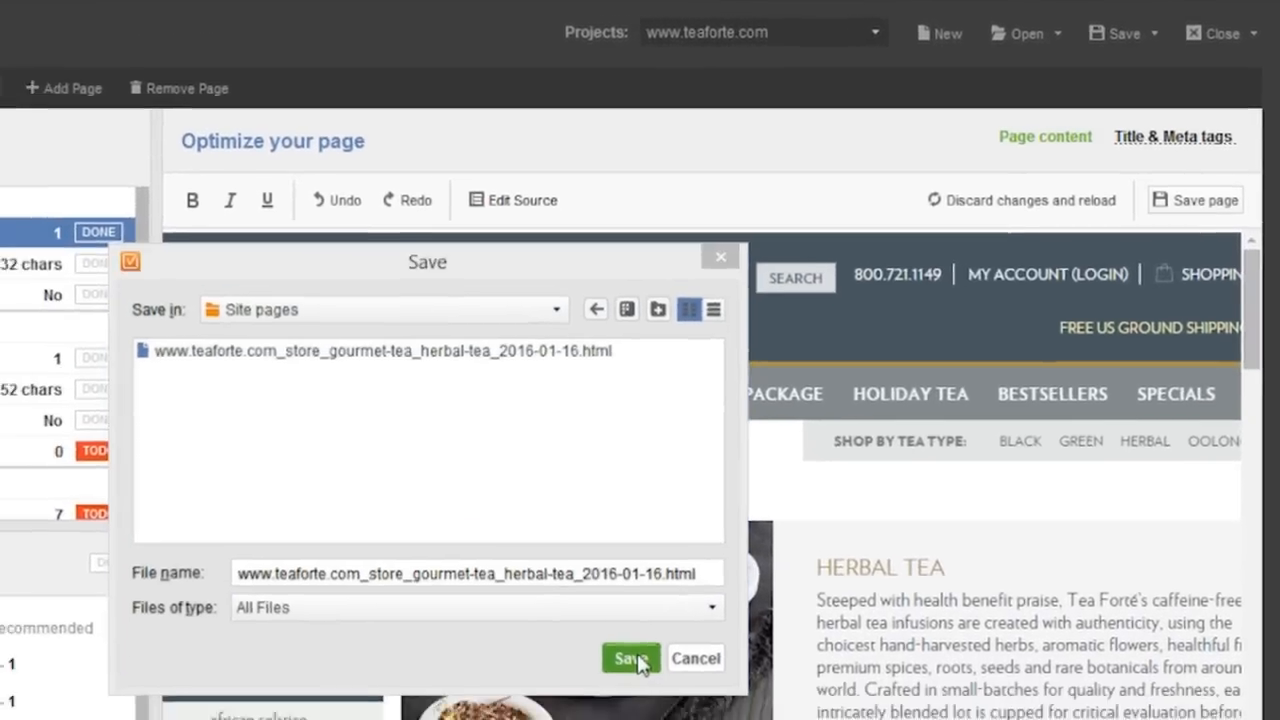
click(630, 658)
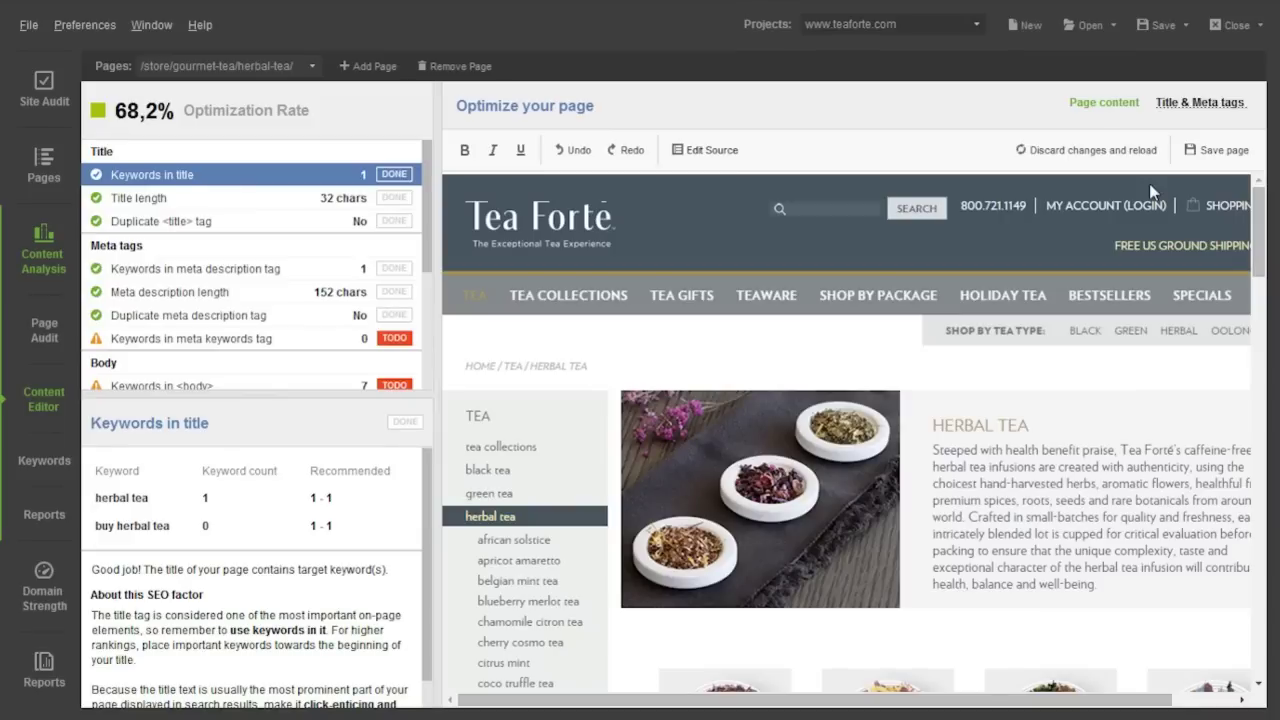